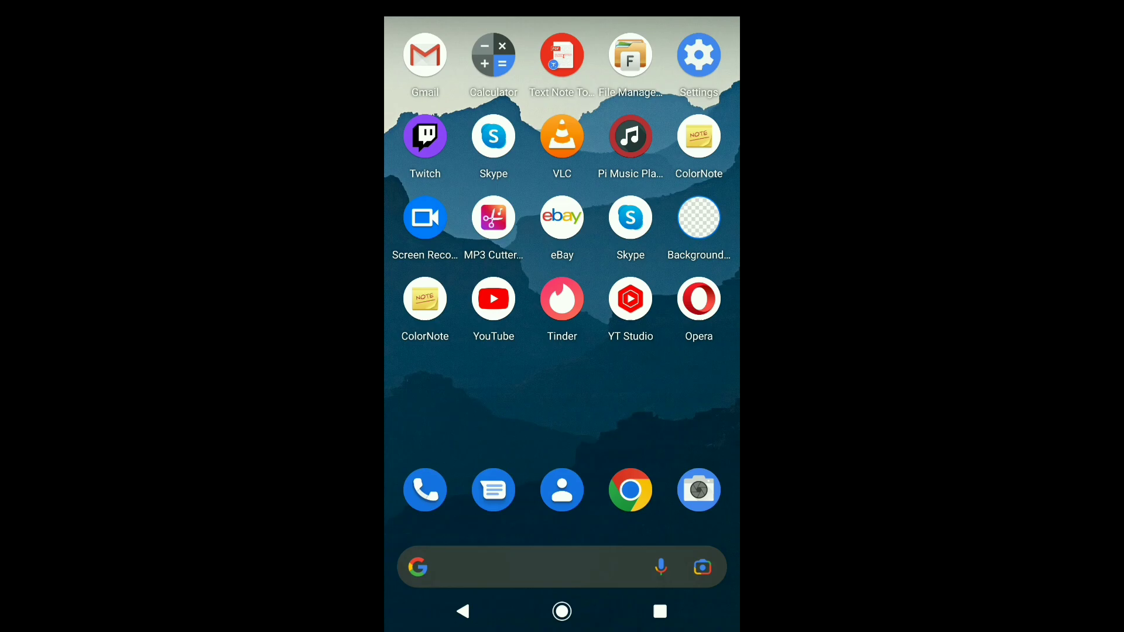
Launch Tinder from the Android home screen.
left_click(562, 299)
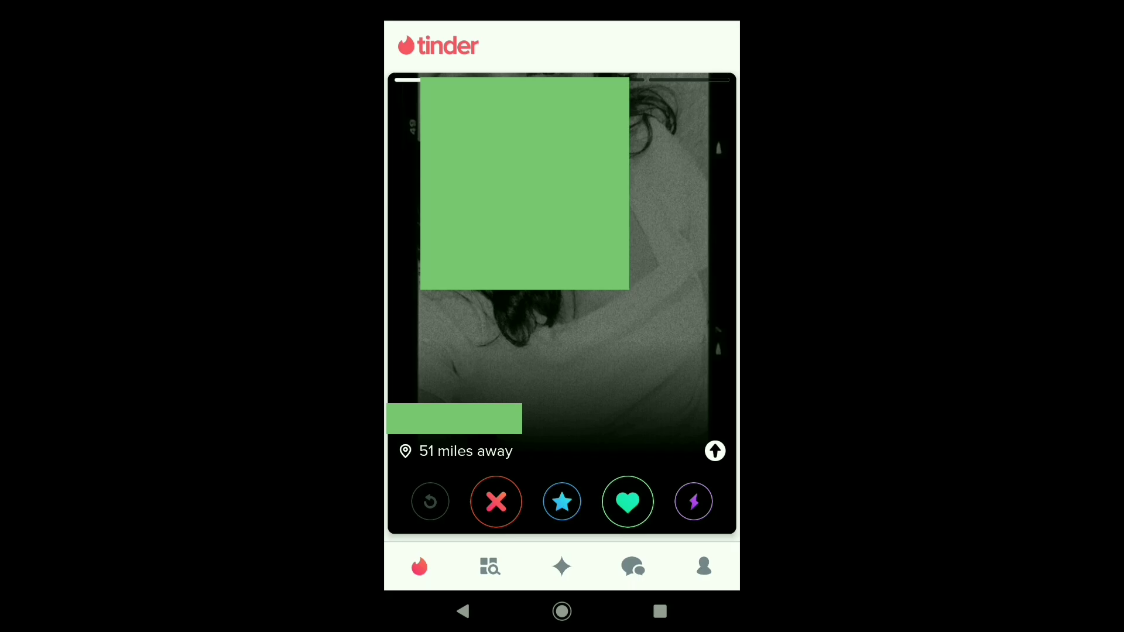
Go to your own Tinder profile page.
left_click(703, 567)
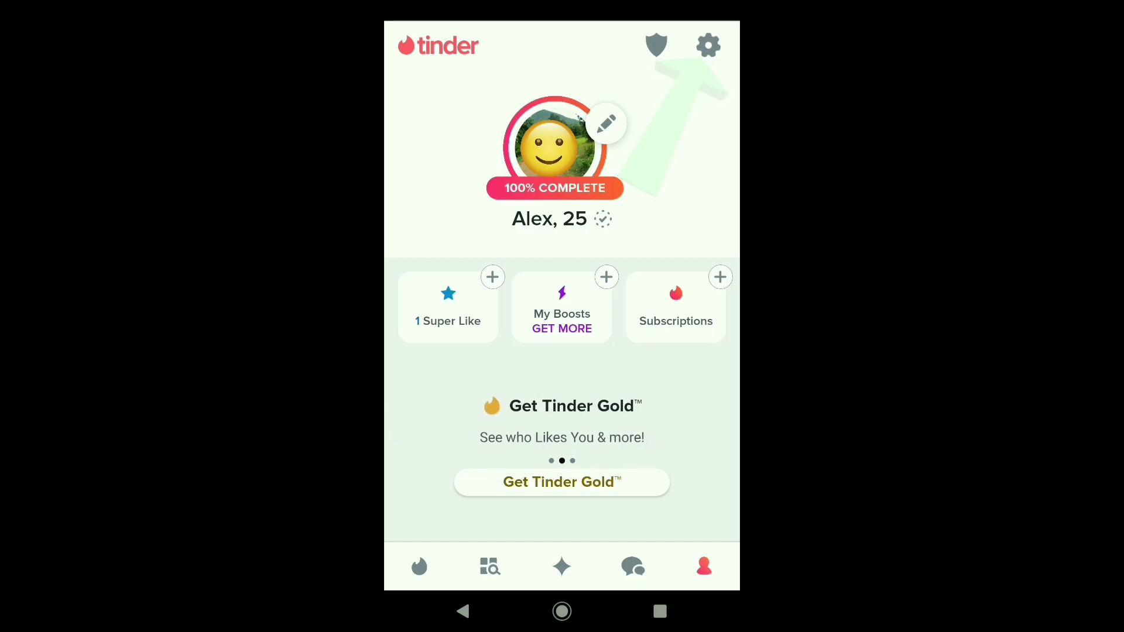
Open Settings and scroll down to the Web Profile section.
left_click(707, 45)
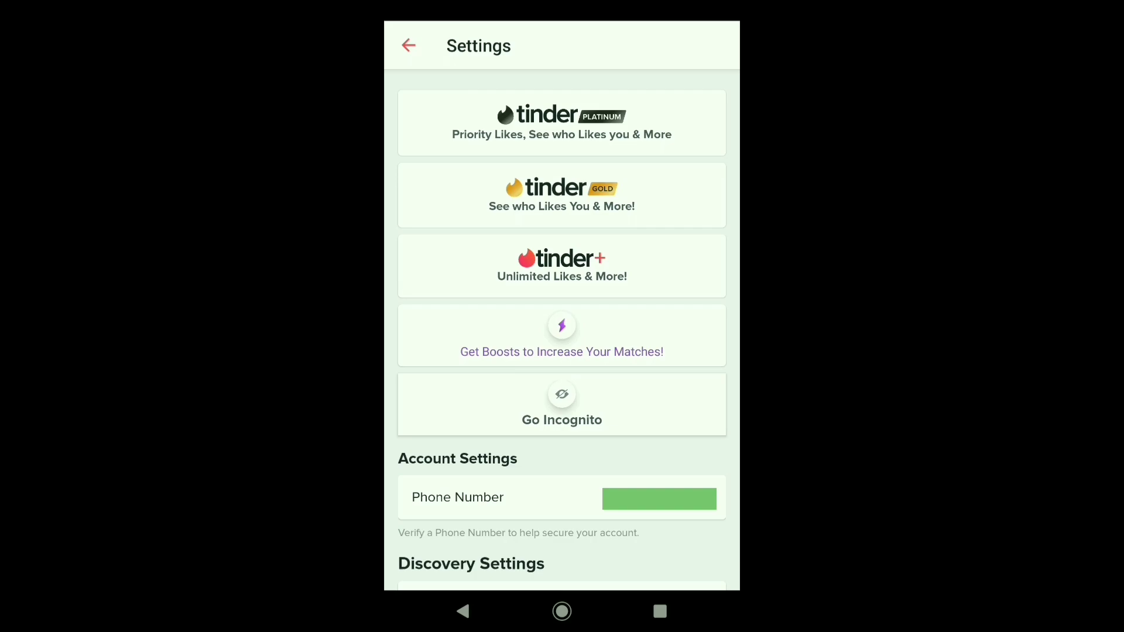
scroll("down", 3)
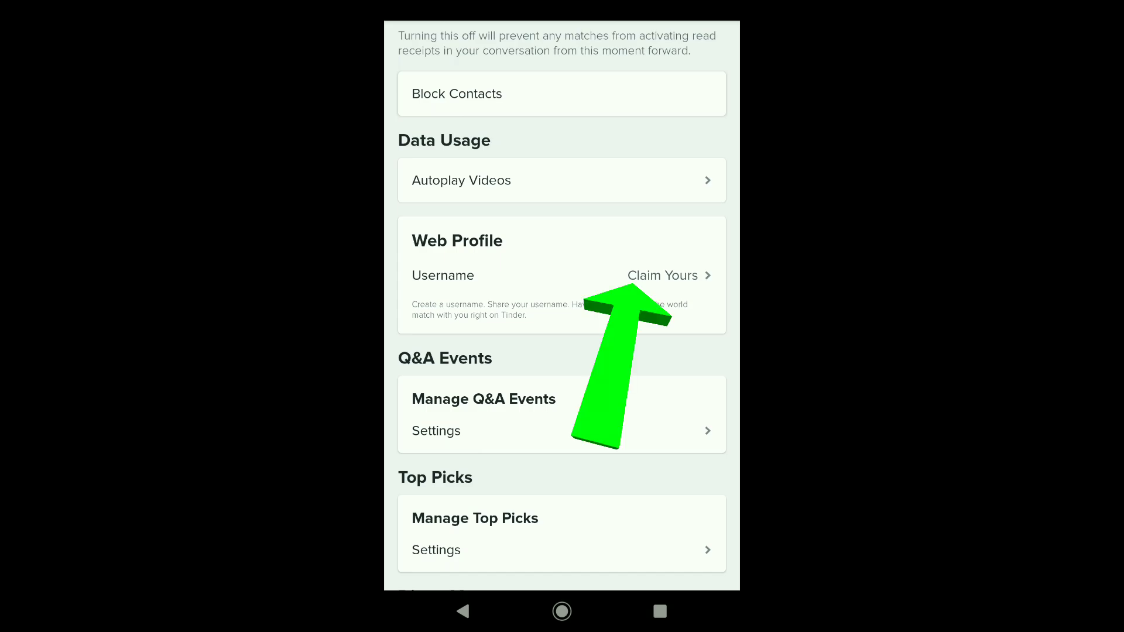
Claim the web profile username 'alexneo8' and confirm it.
left_click(662, 276)
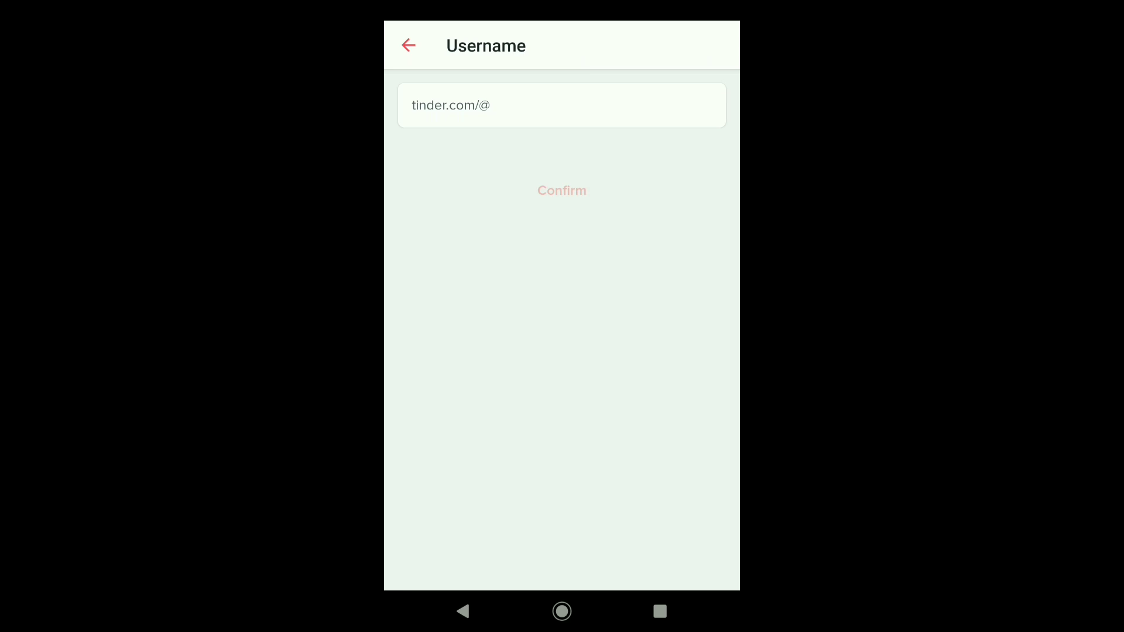
left_click(561, 105)
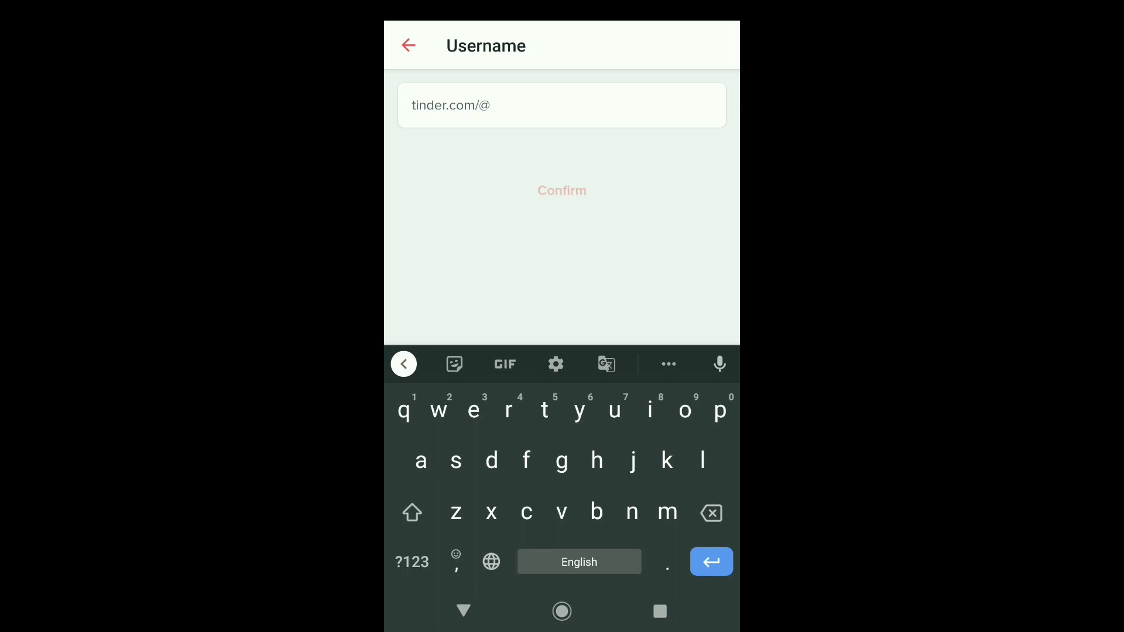
type("alex")
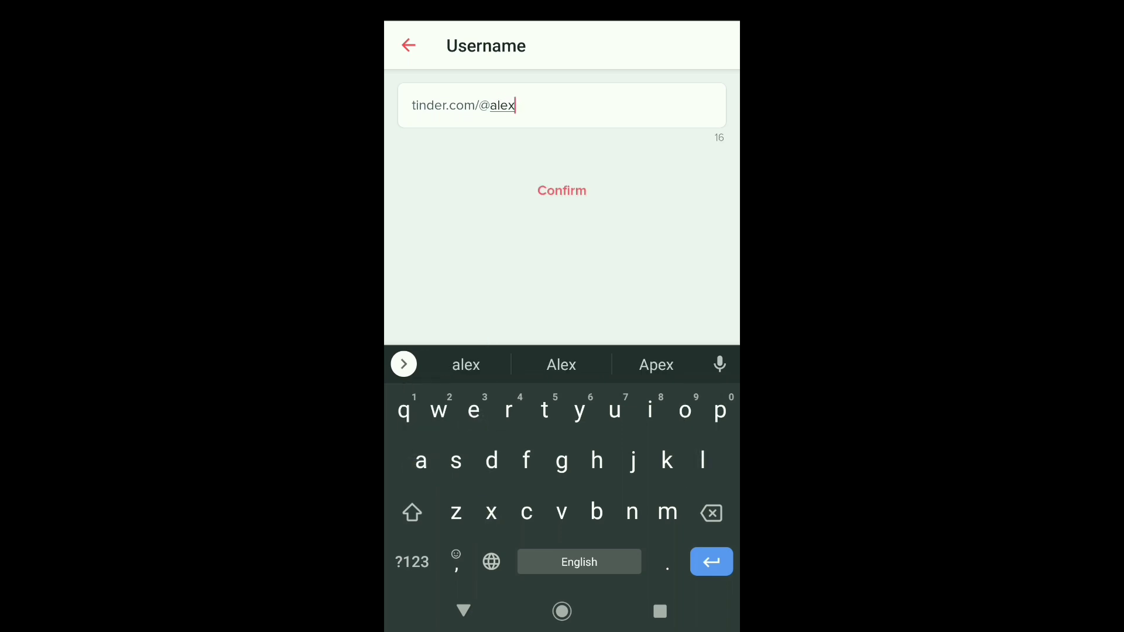
type("neo8")
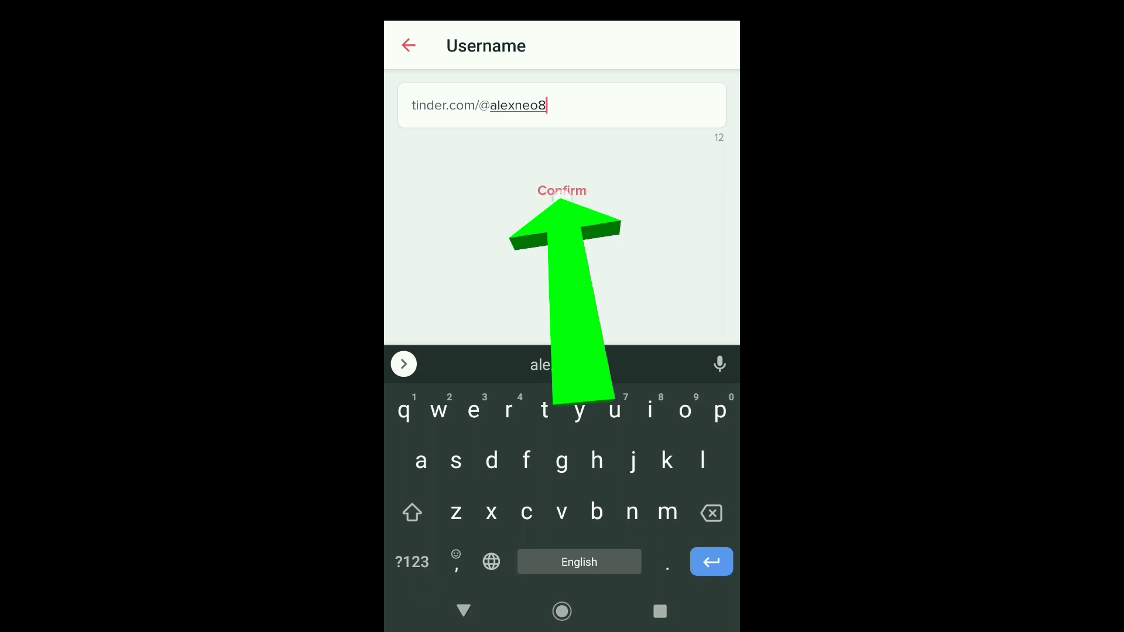
left_click(562, 190)
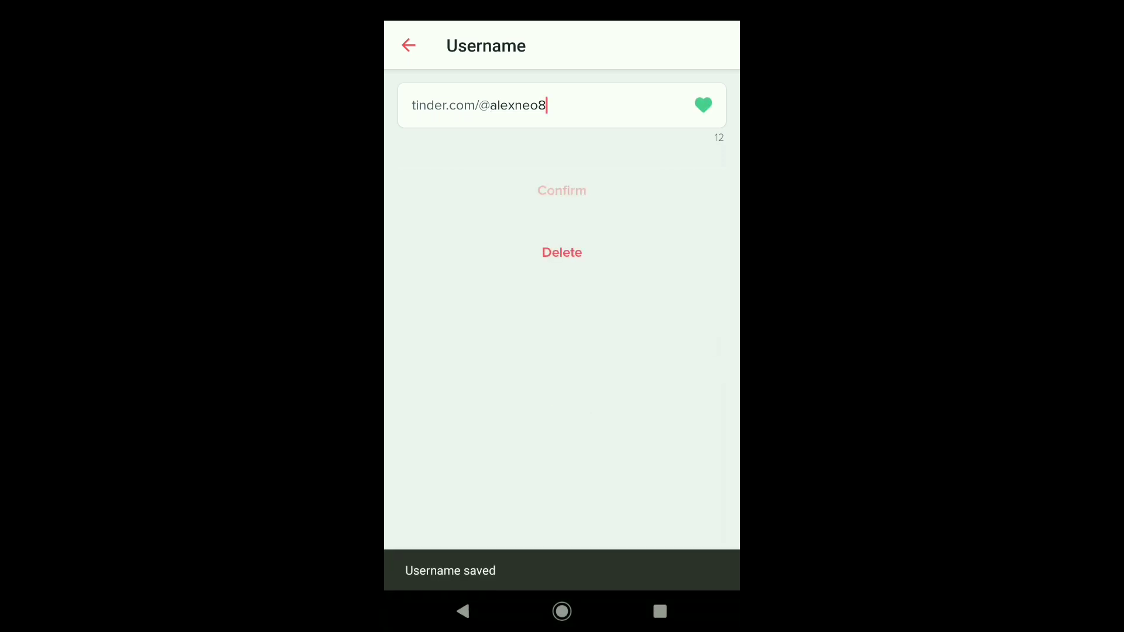